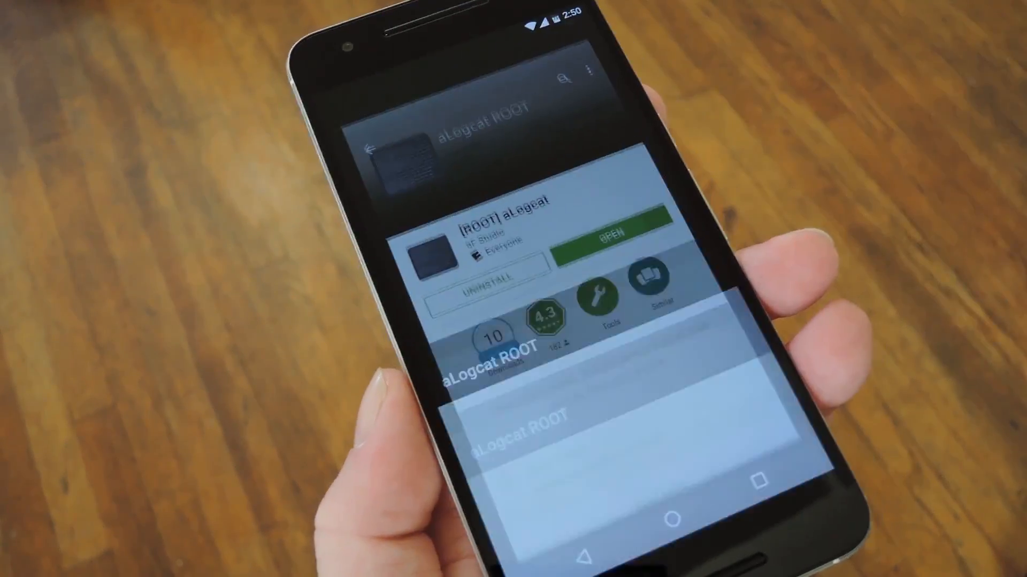
Launch aLogcat ROOT from its Play Store page to trigger the Superuser request
click(621, 227)
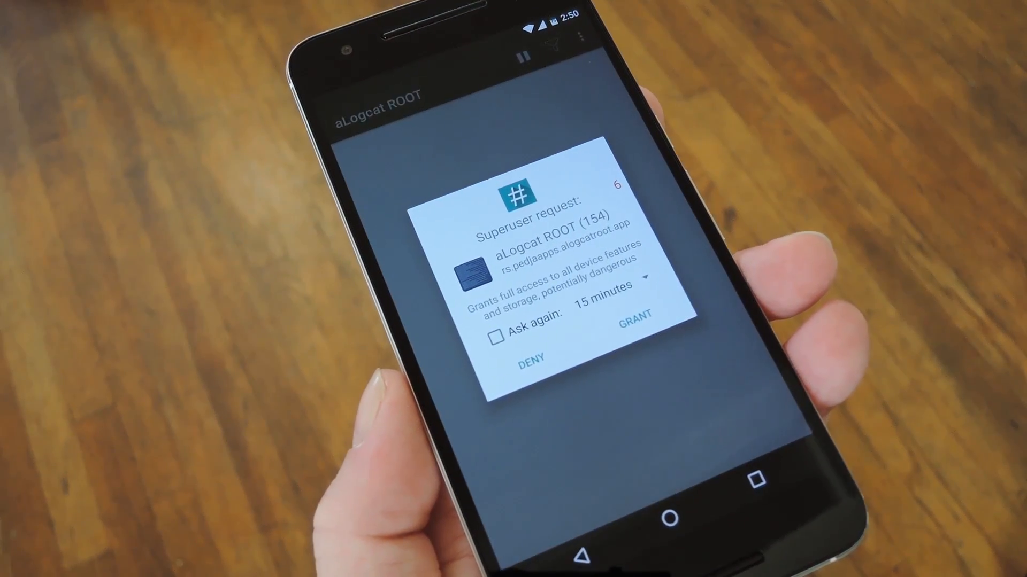
Grant aLogcat ROOT root access, pause the live log, and save it as text
click(635, 314)
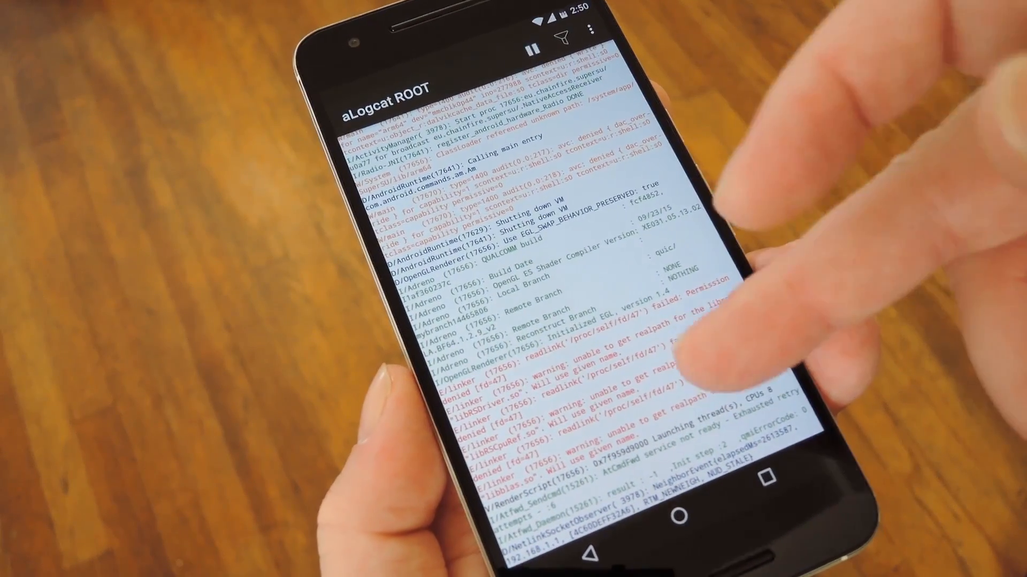
click(532, 51)
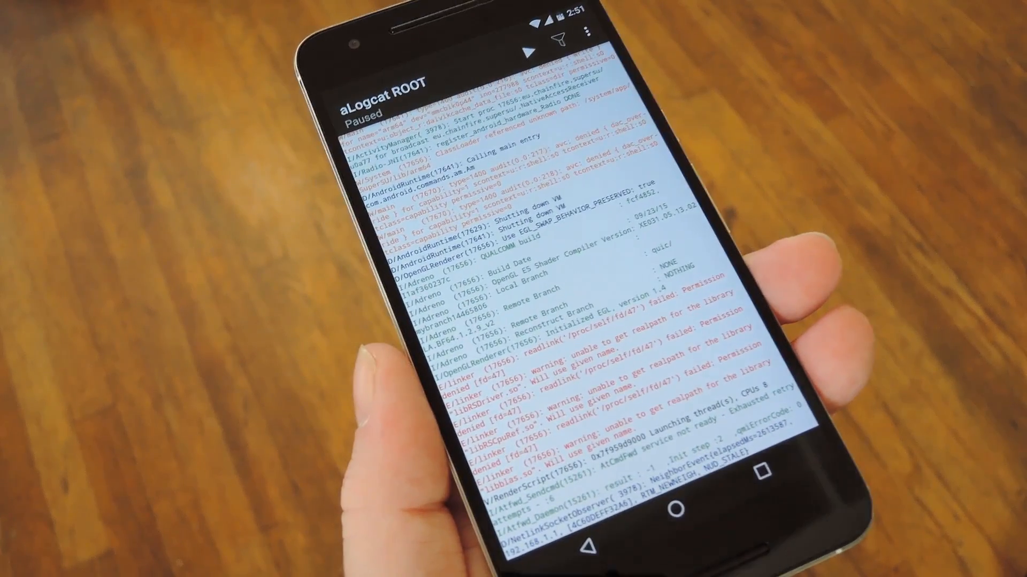
click(586, 32)
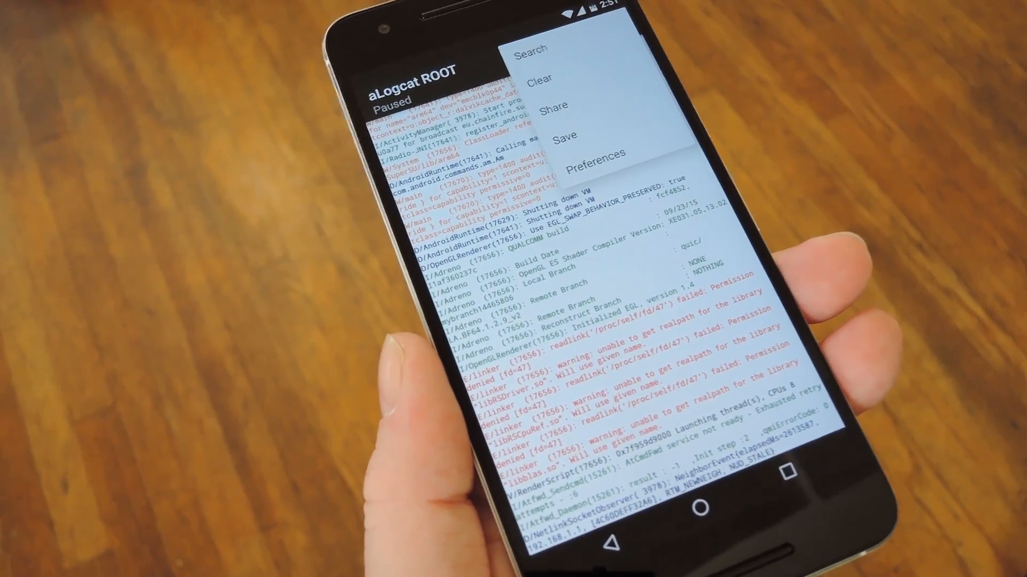
click(563, 136)
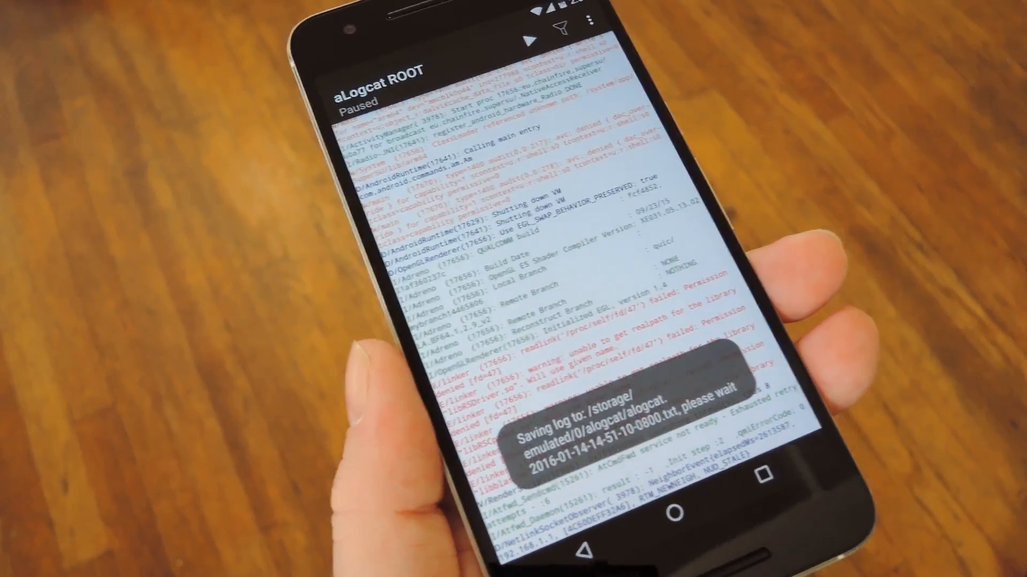